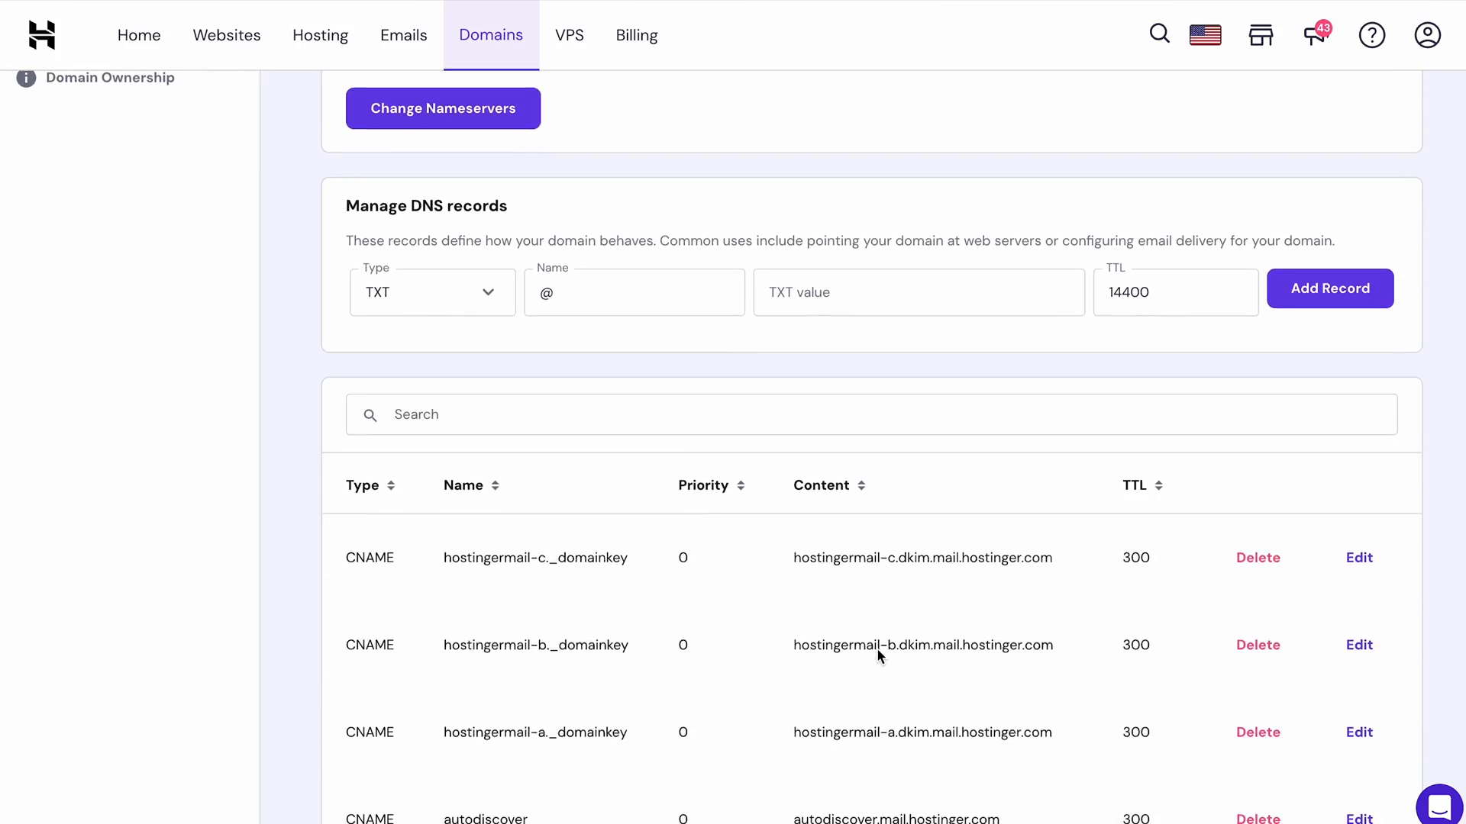
Change the new momentsreverie.com DNS record's type from TXT to CAA
scroll("down", 3)
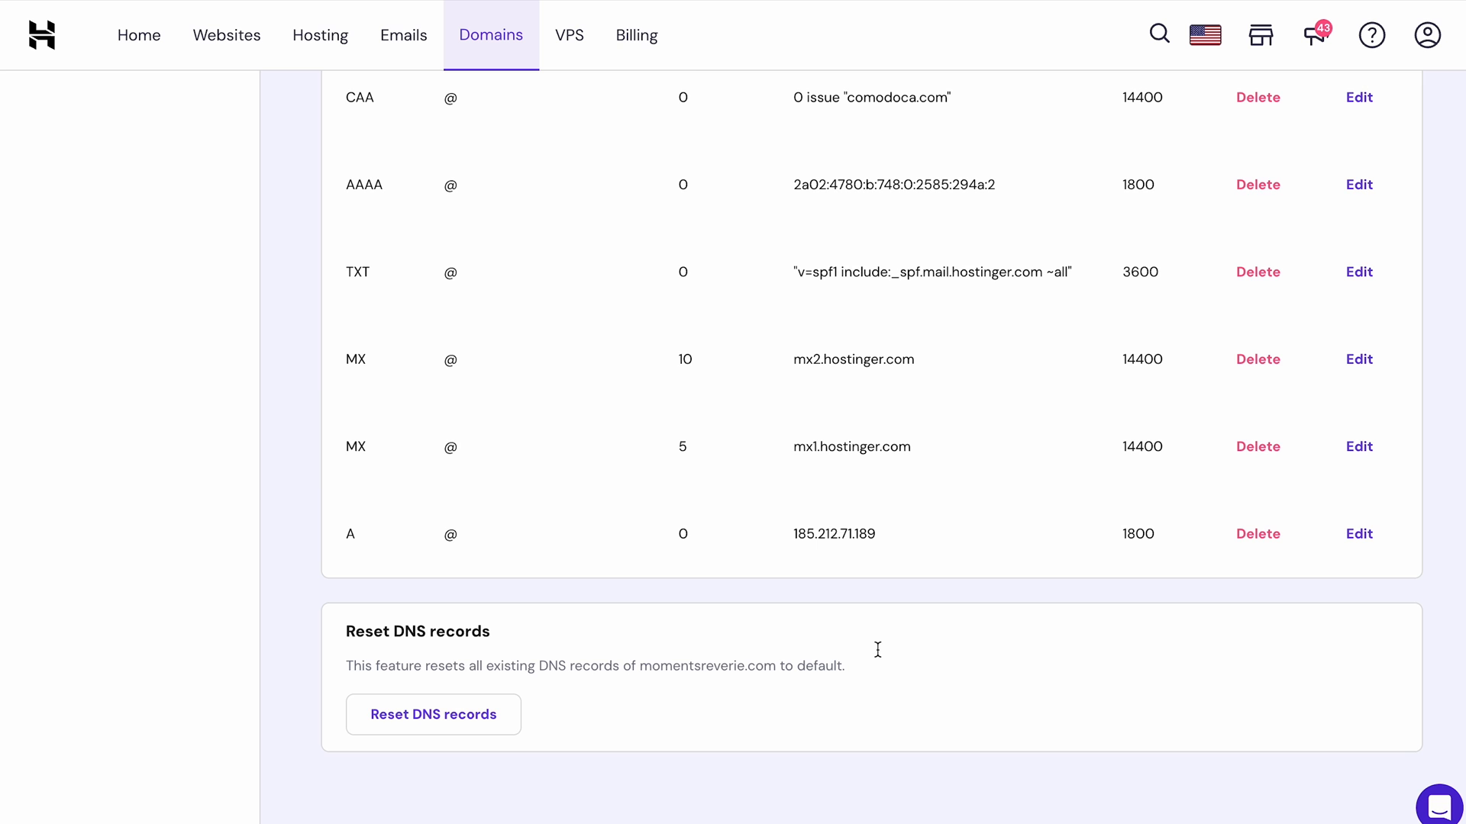
mouse_move(967, 302)
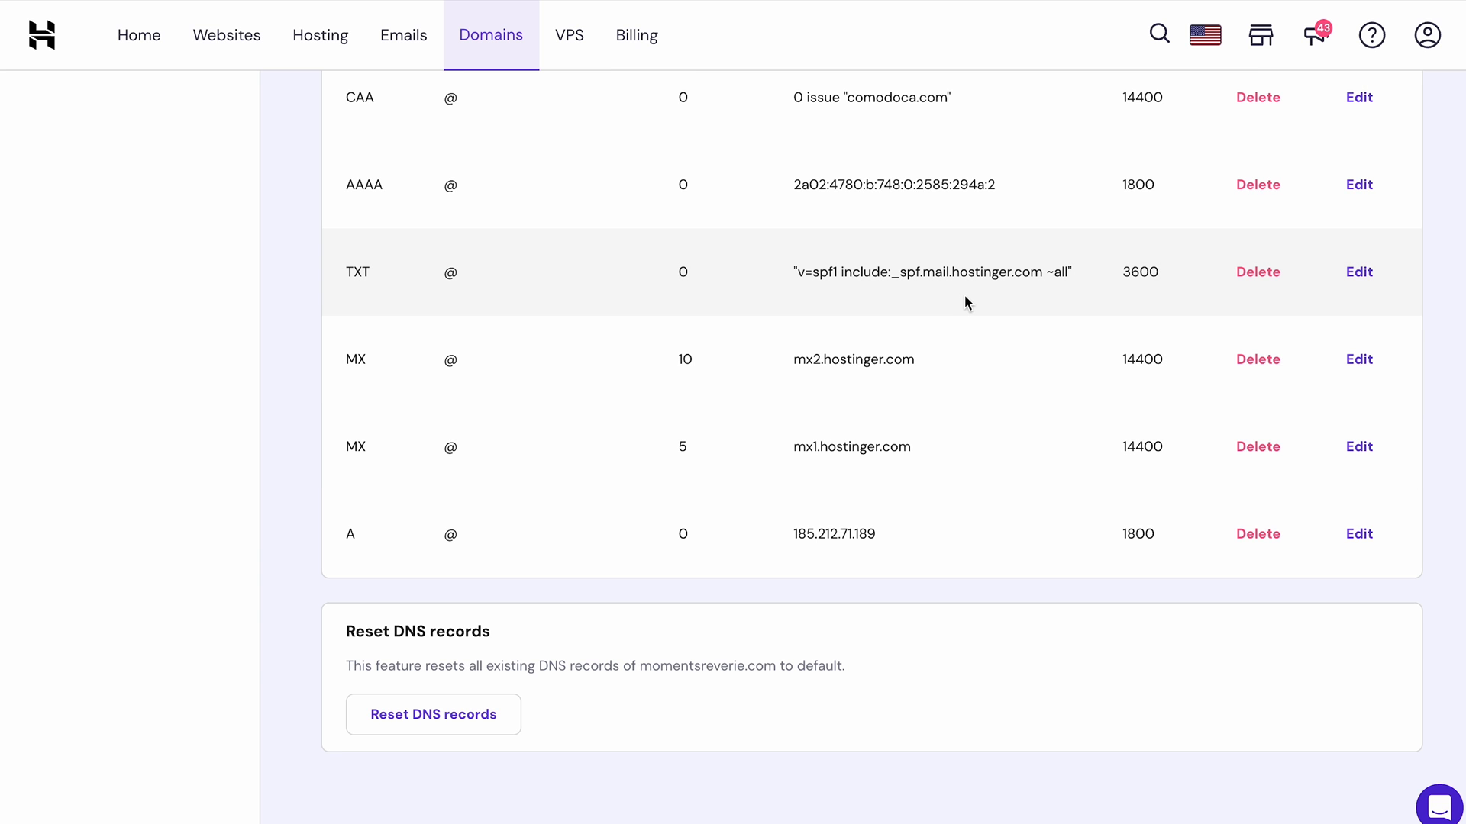
scroll("up", 3)
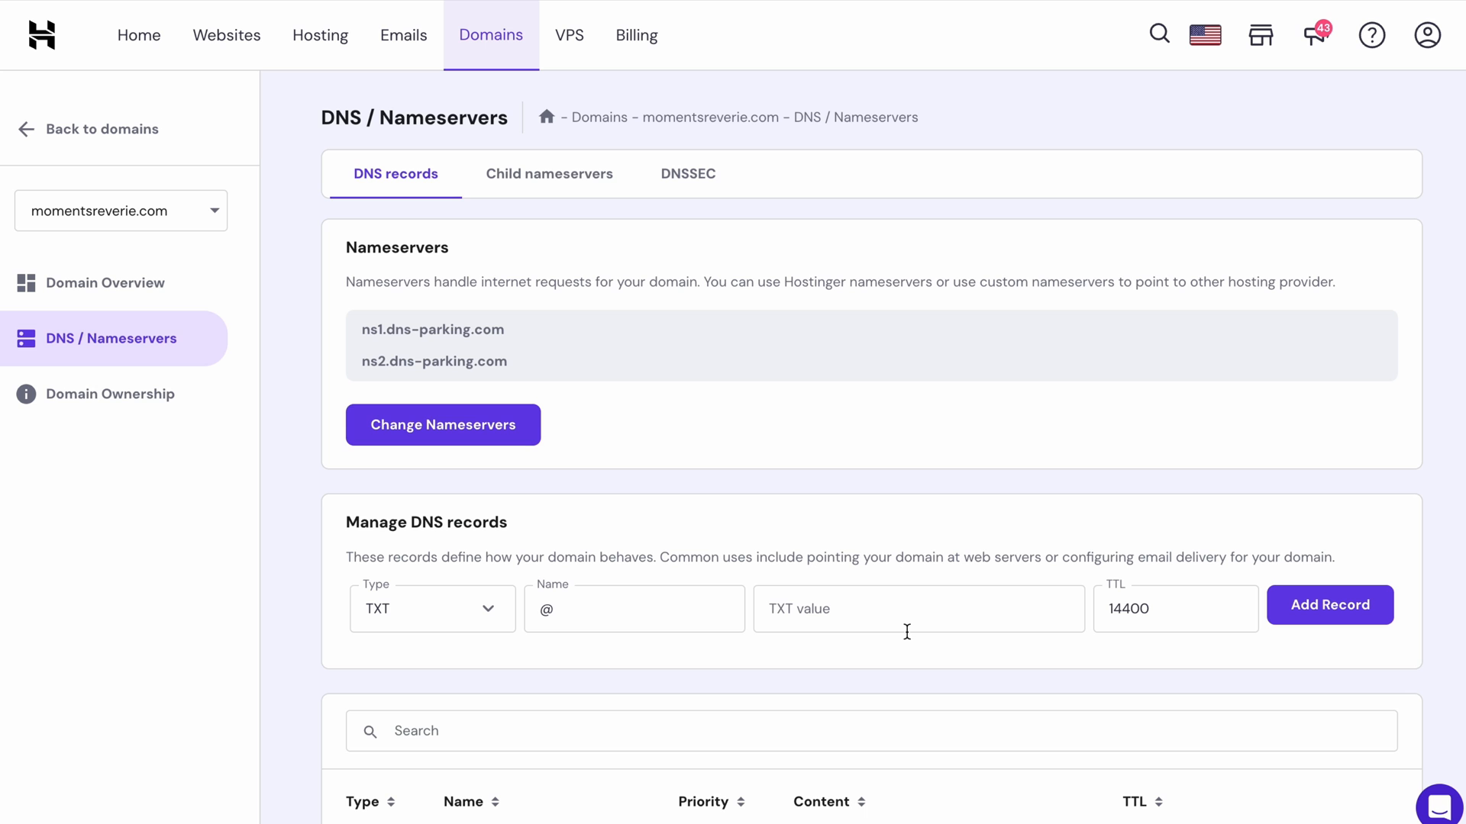
scroll("down", 3)
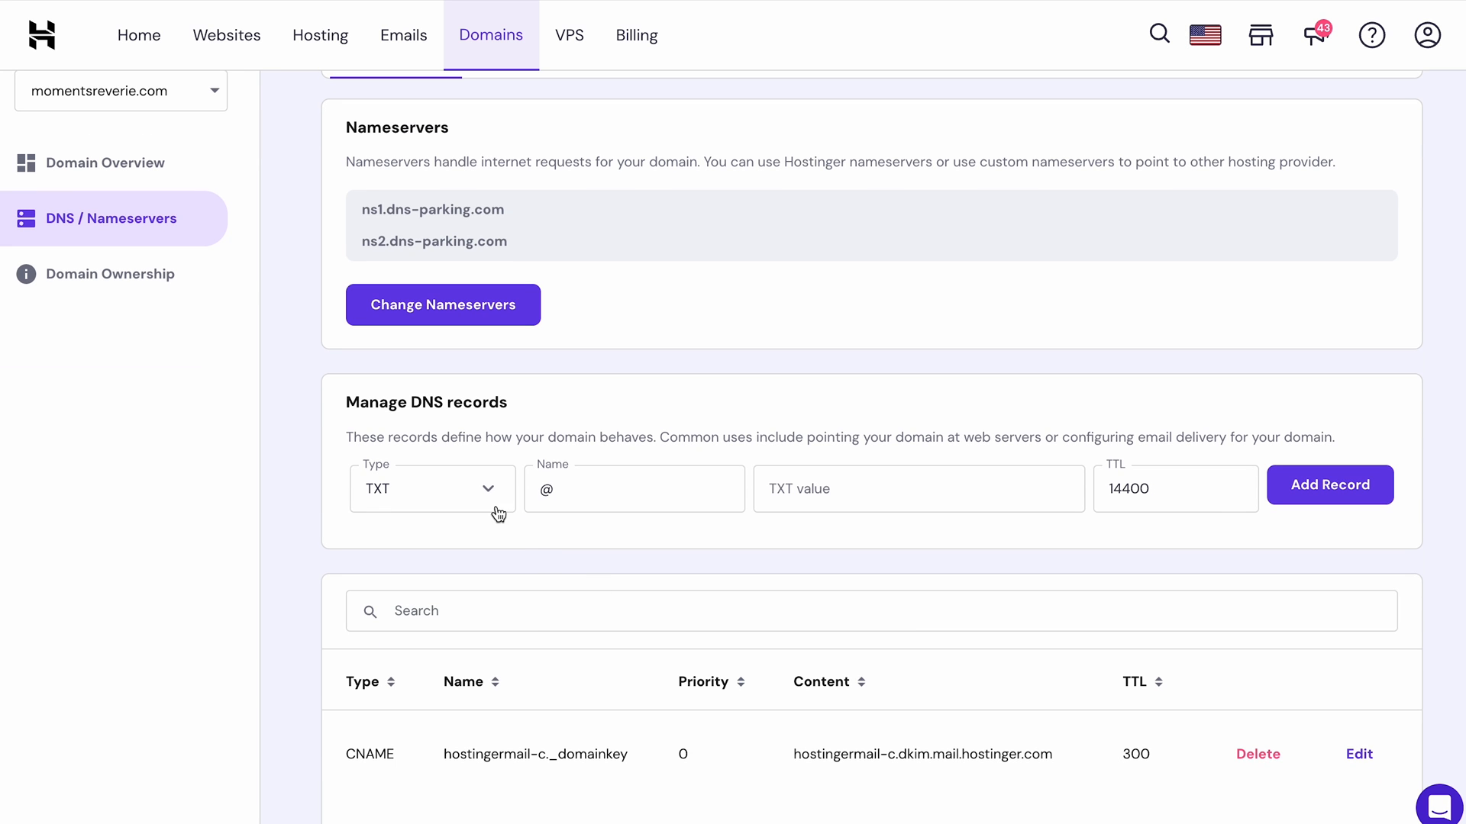
left_click(429, 488)
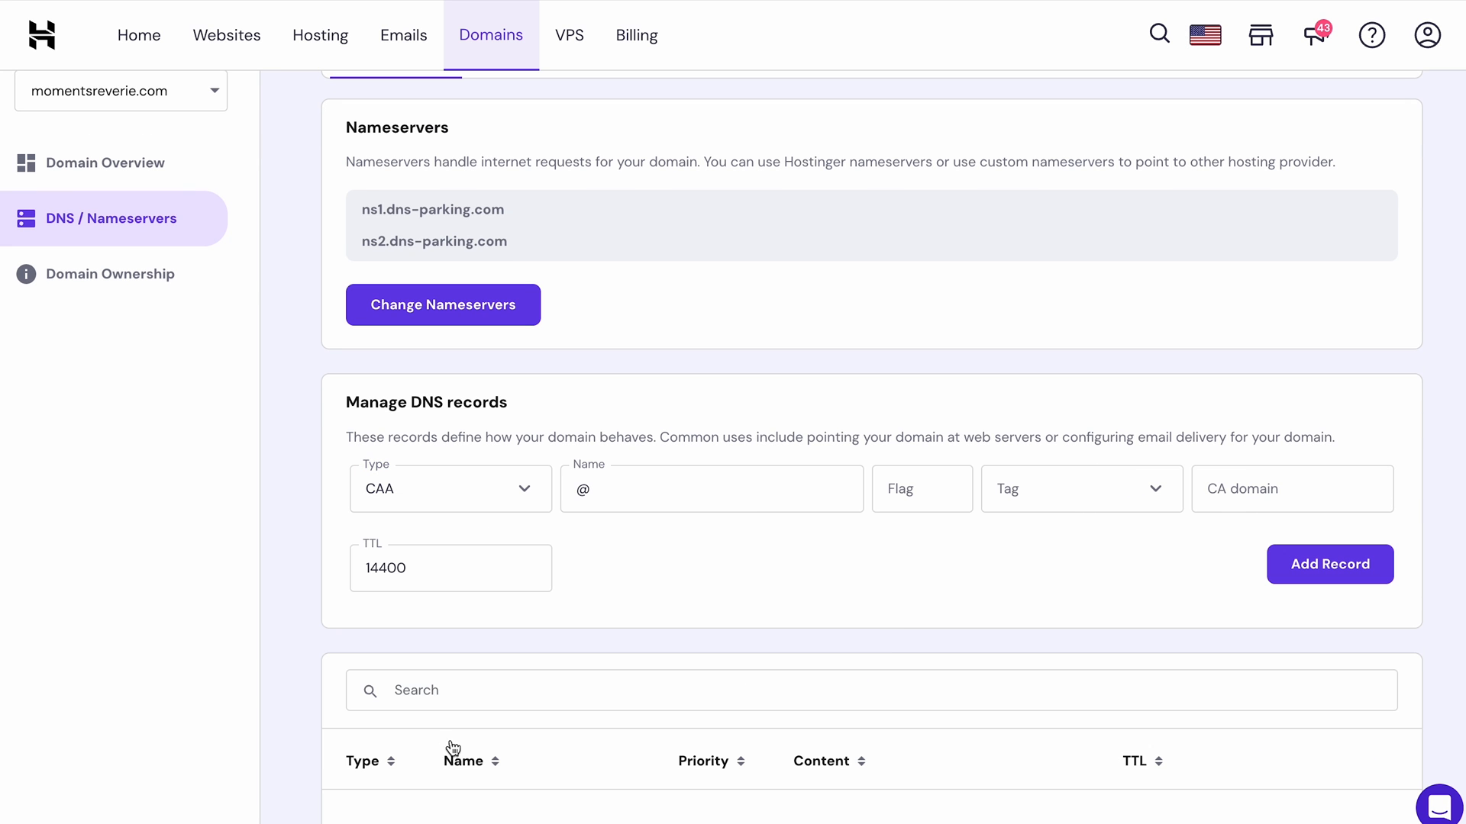
mouse_move(896, 632)
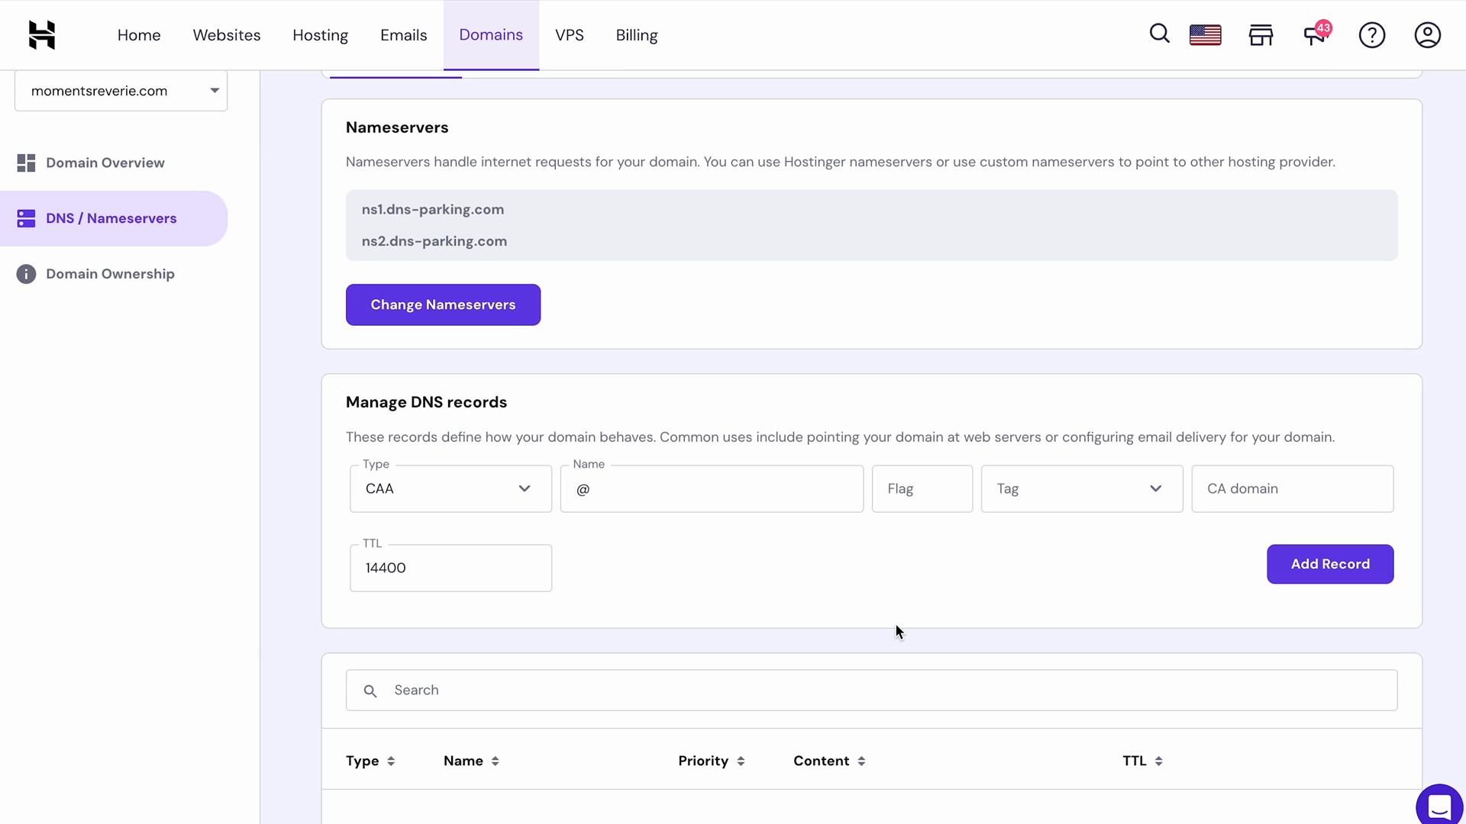
scroll("down", 3)
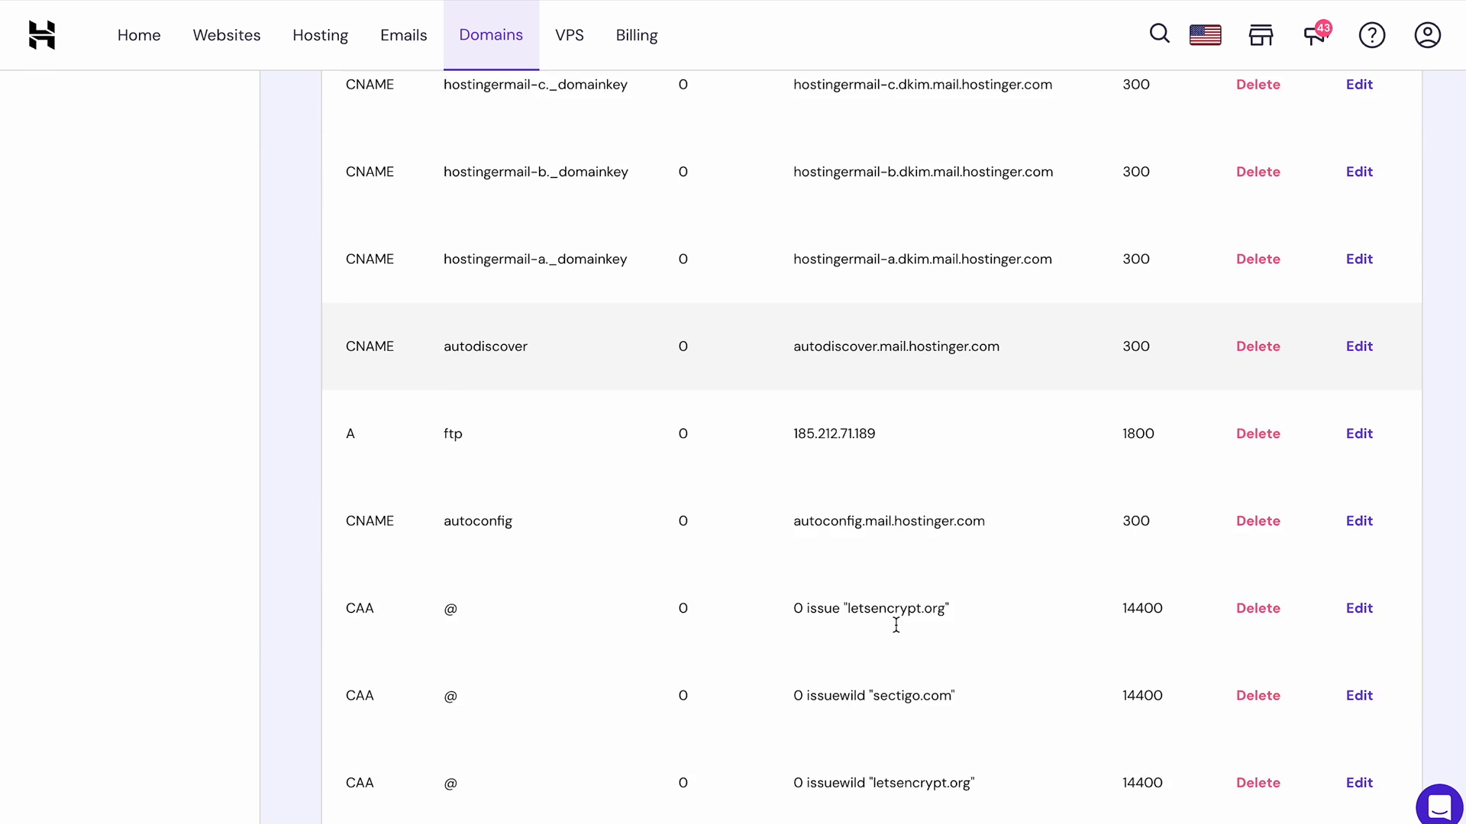
scroll("down", 3)
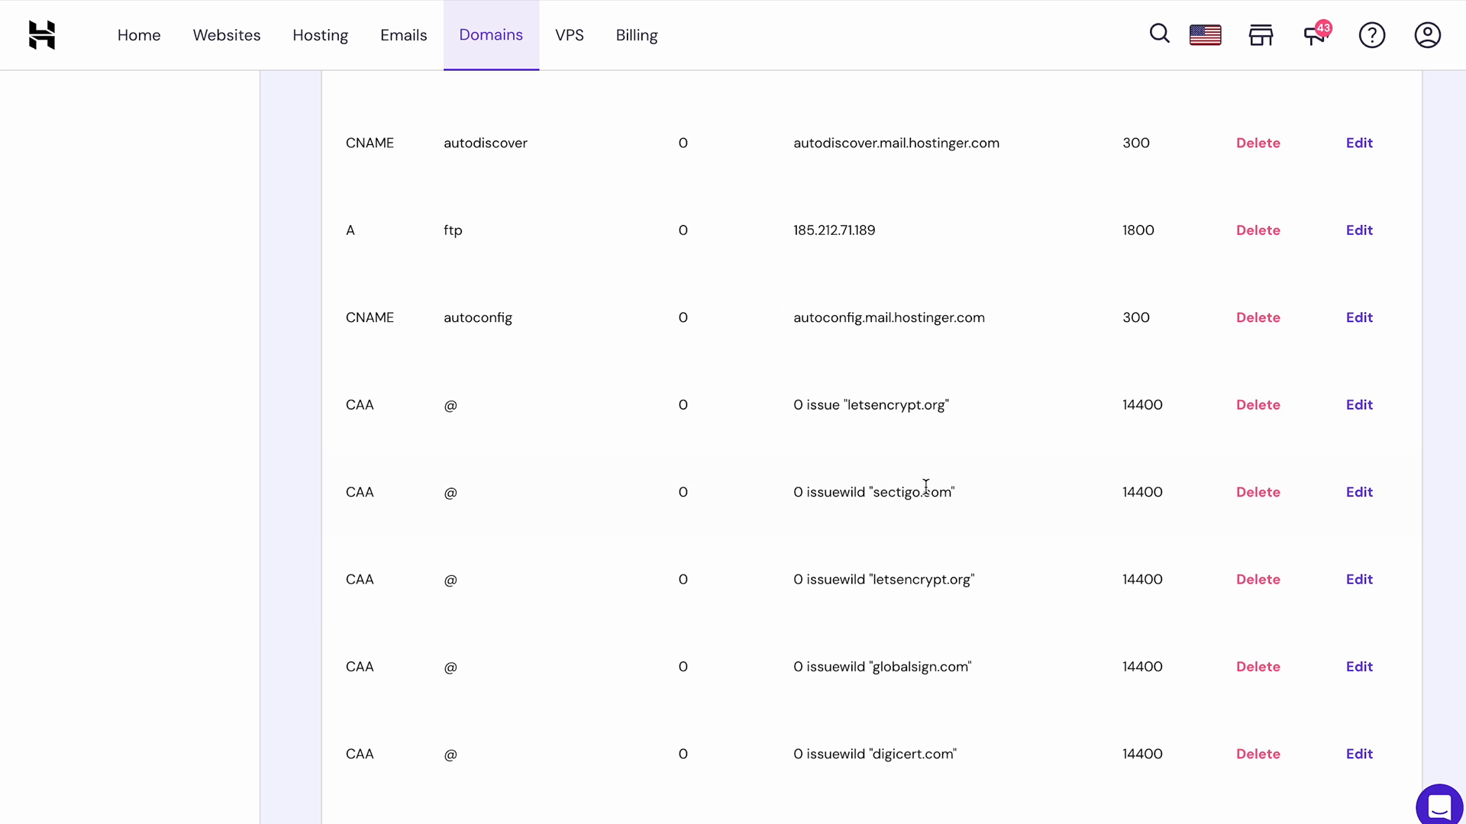
mouse_move(963, 742)
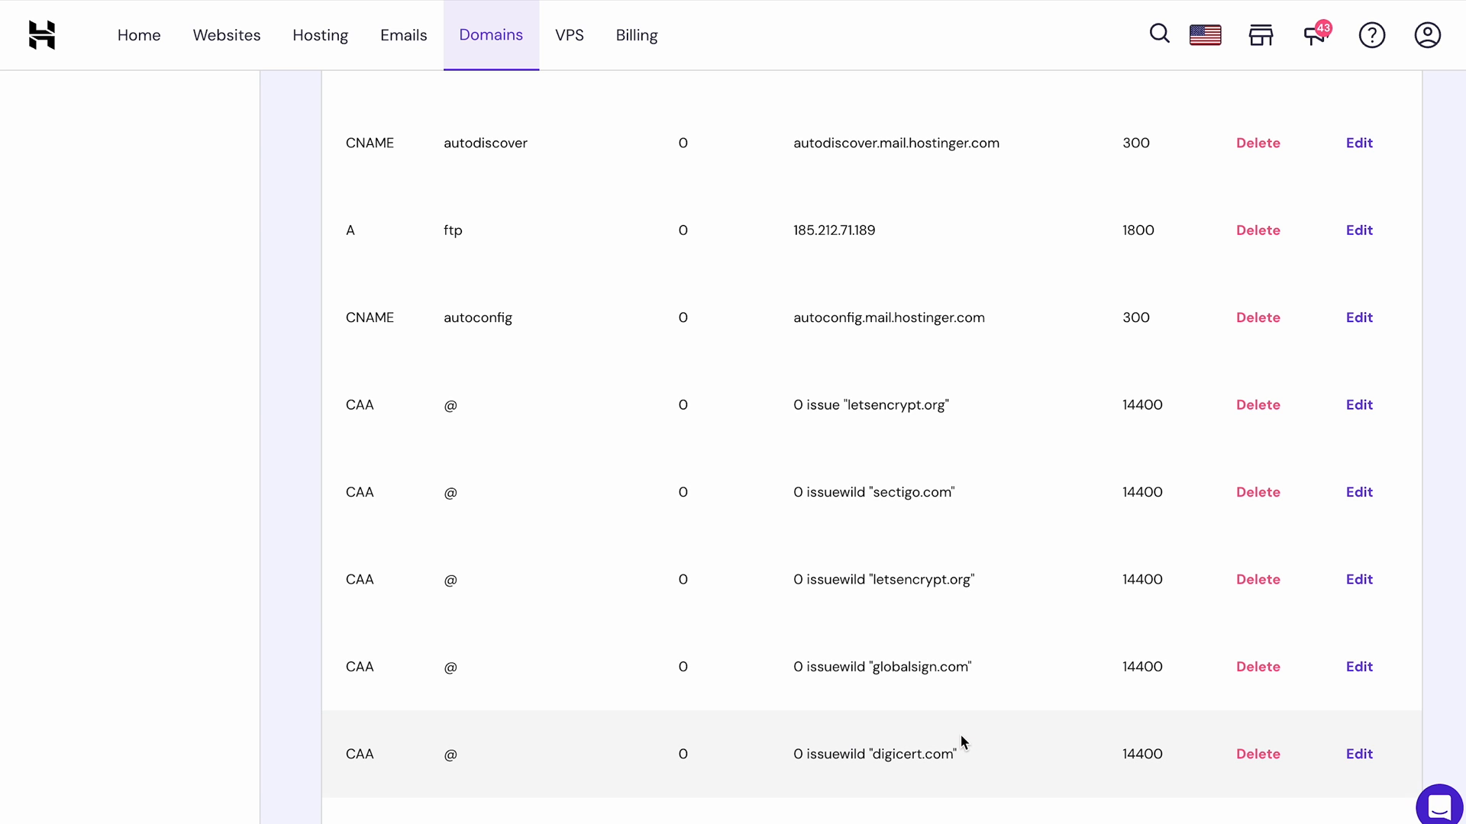
scroll("up", 3)
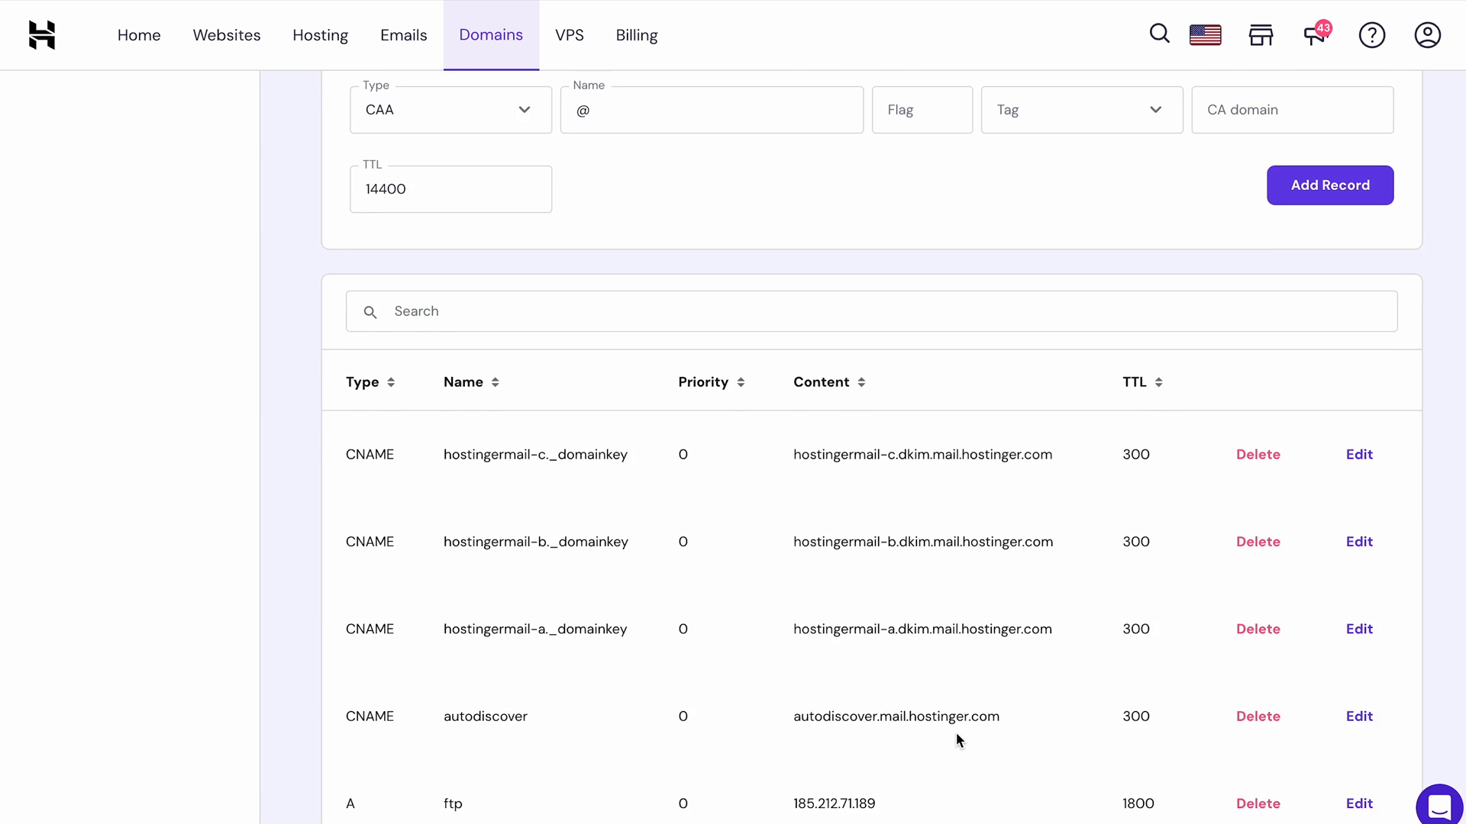
scroll("up", 3)
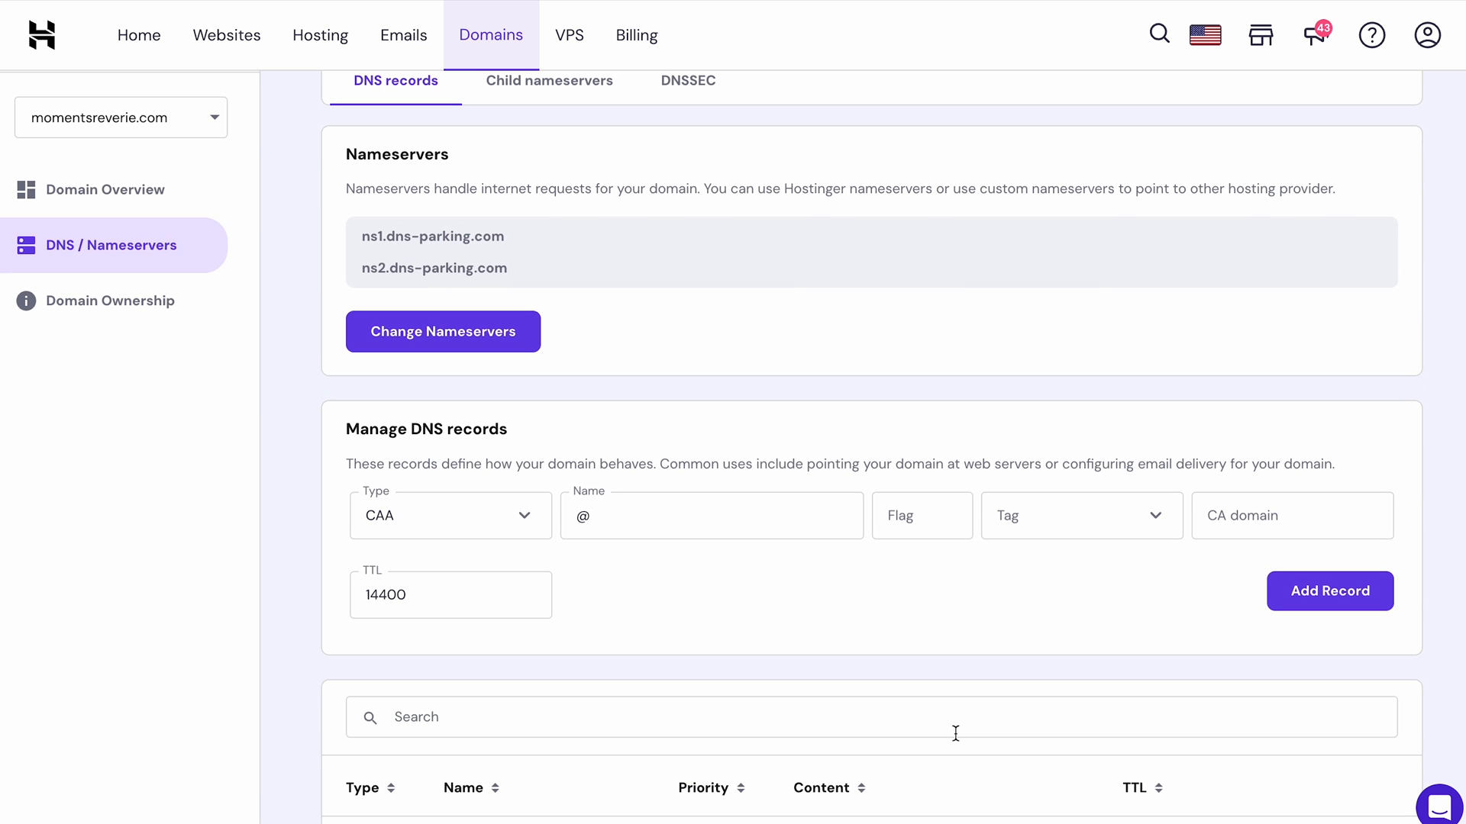
type("0")
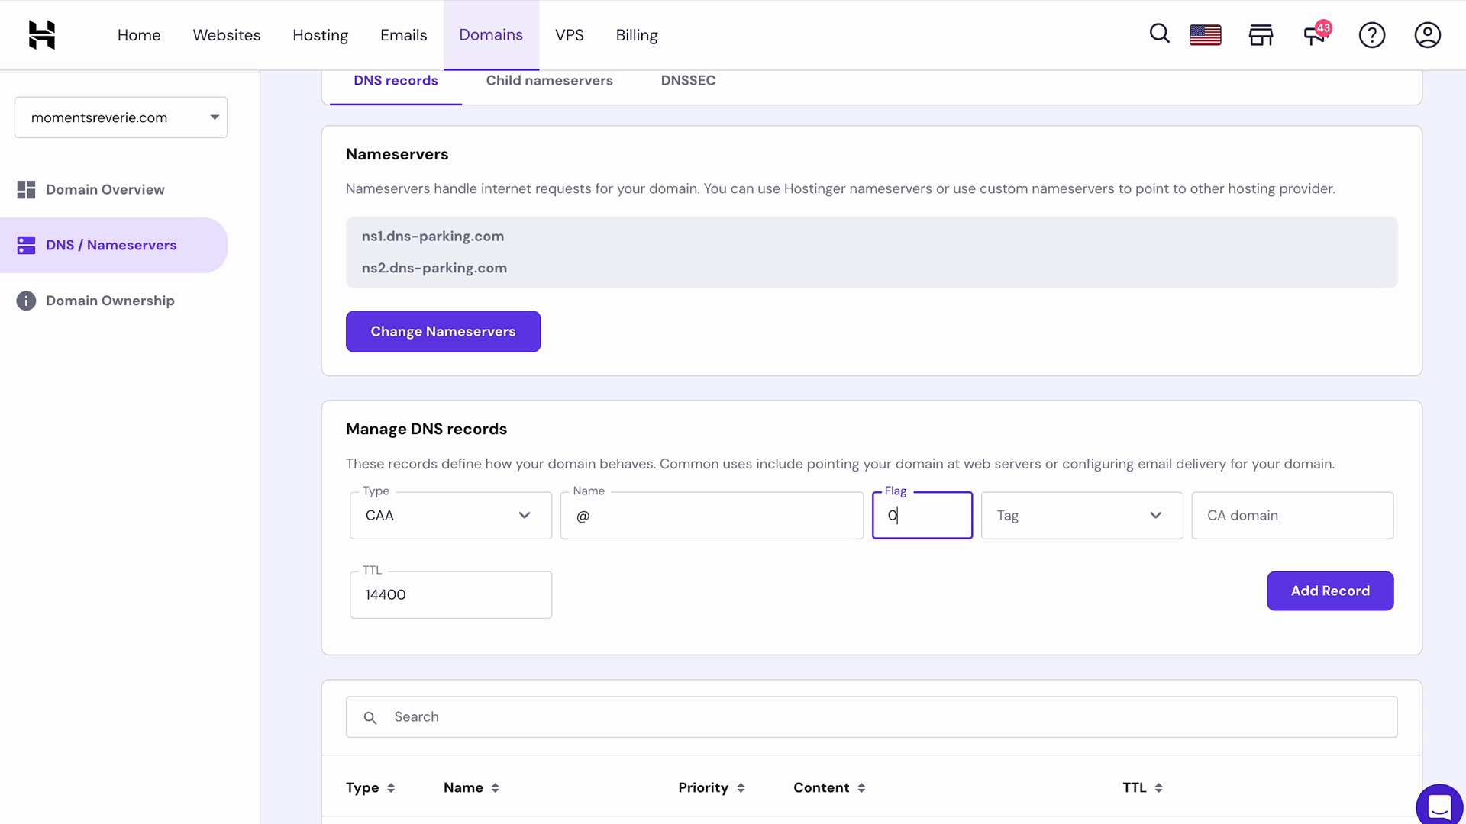
Set the CAA record's tag to iodef after reviewing the tag options
left_click(1075, 516)
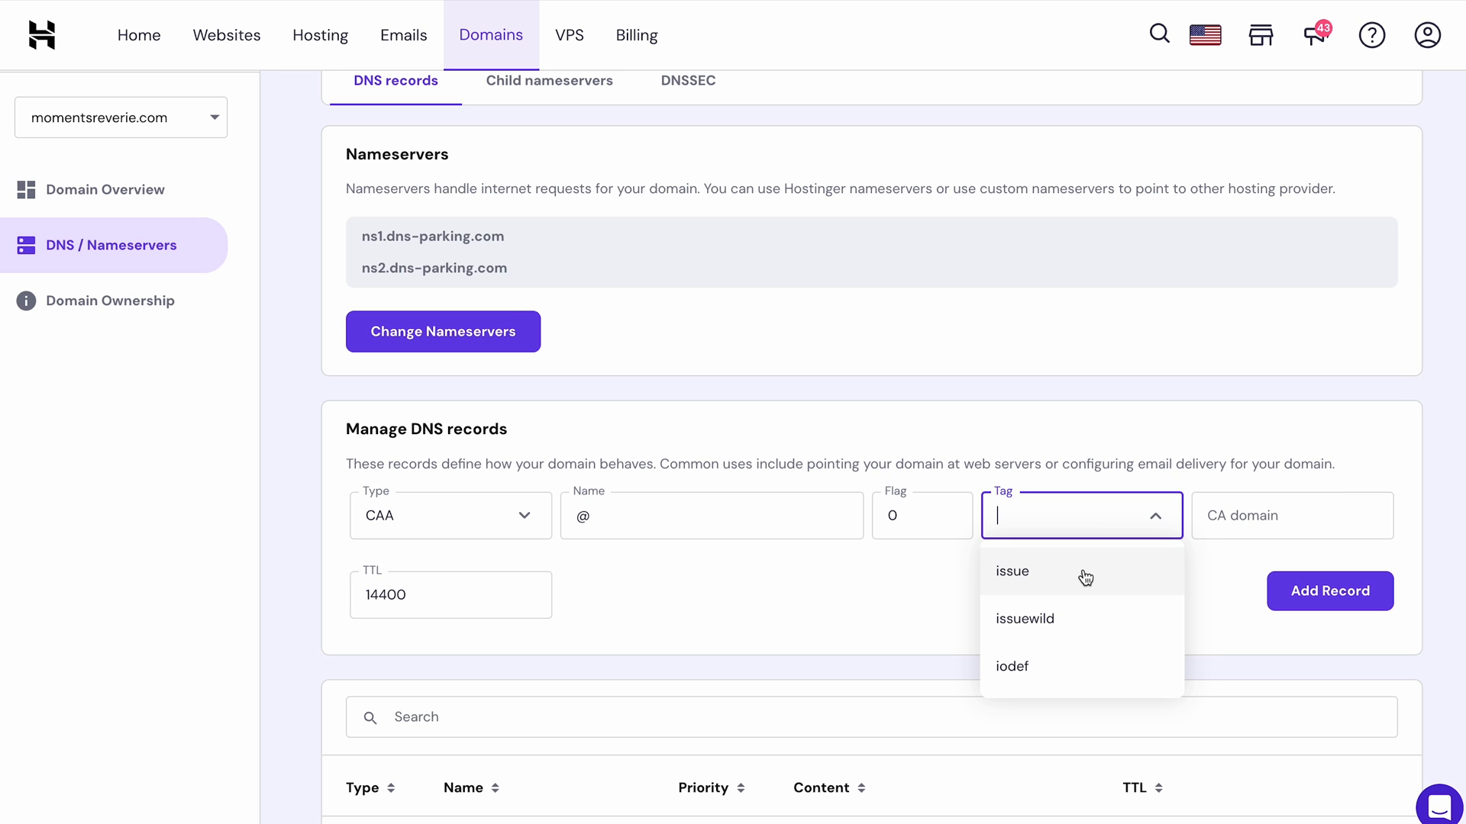
mouse_move(1091, 618)
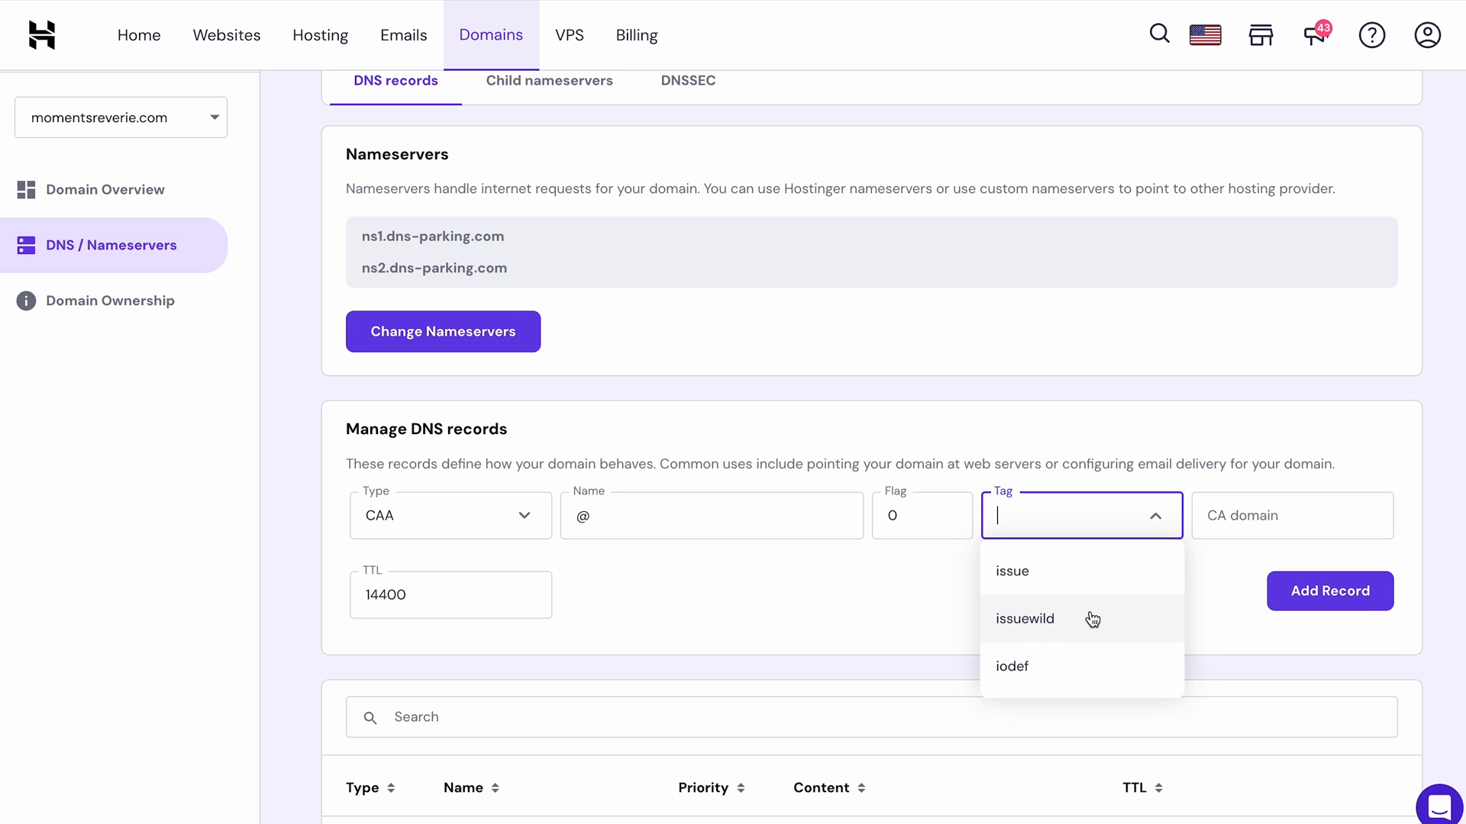
mouse_move(1086, 670)
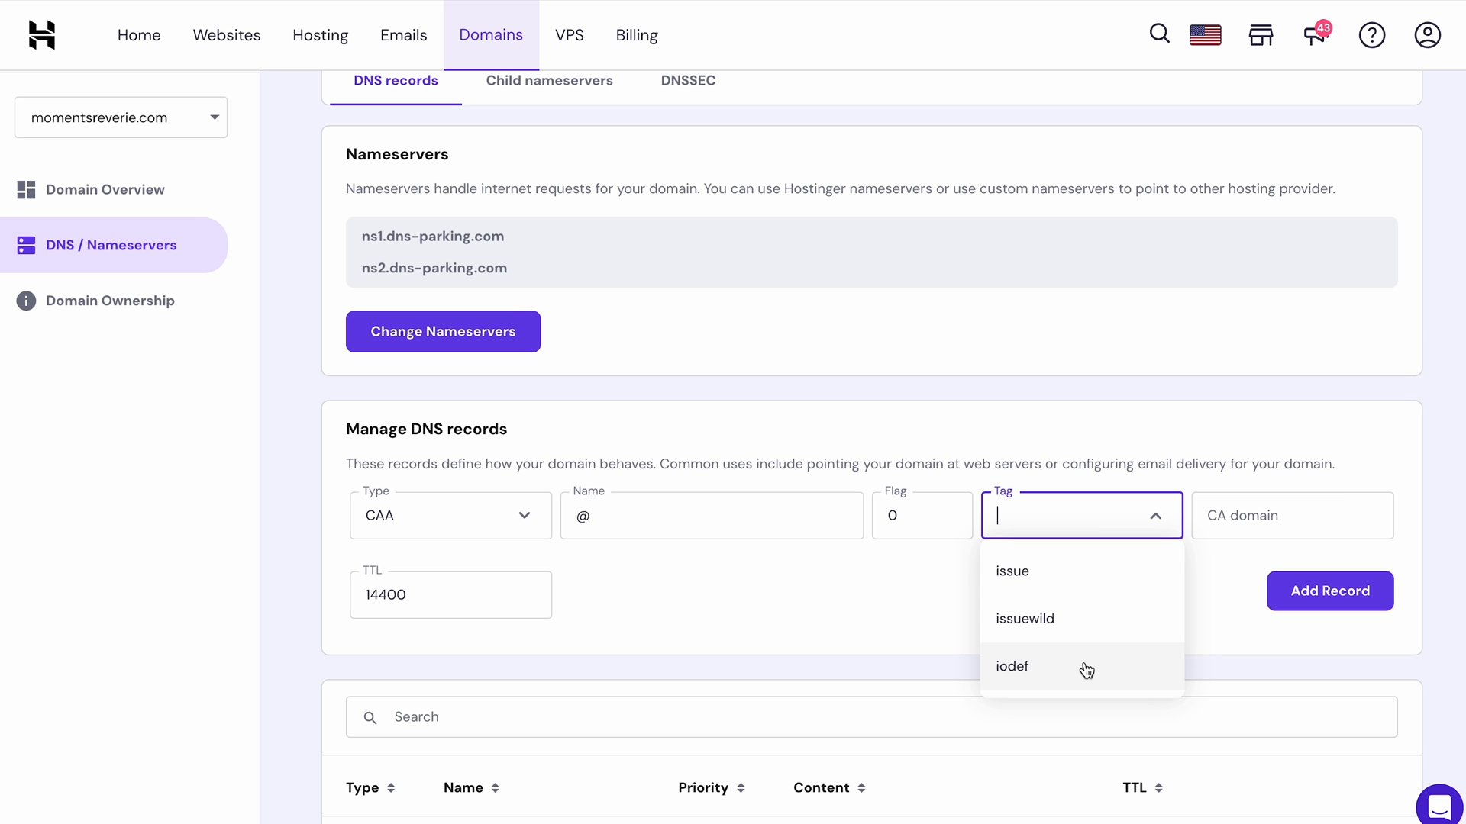
mouse_move(1111, 669)
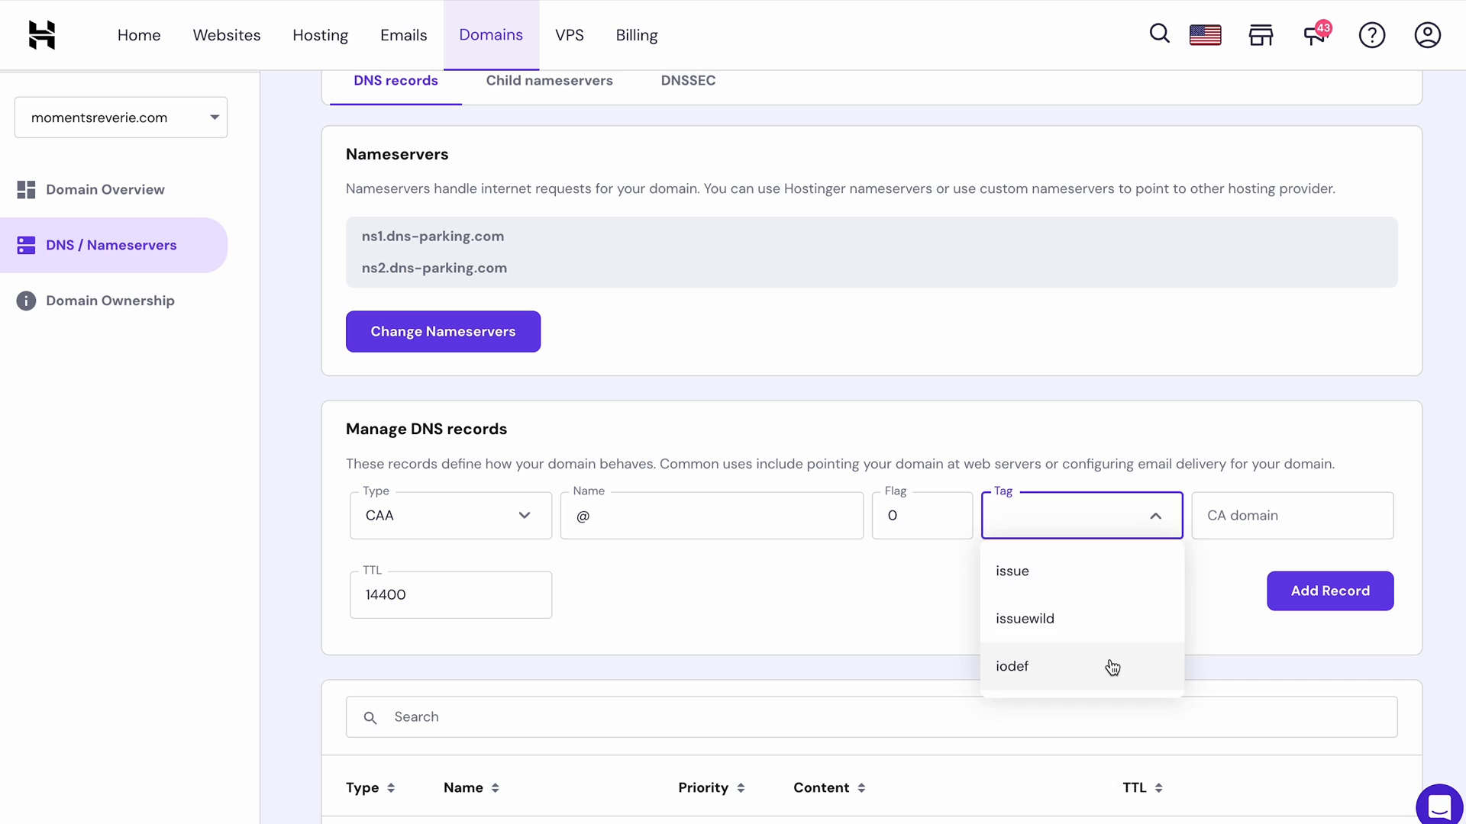
left_click(1011, 667)
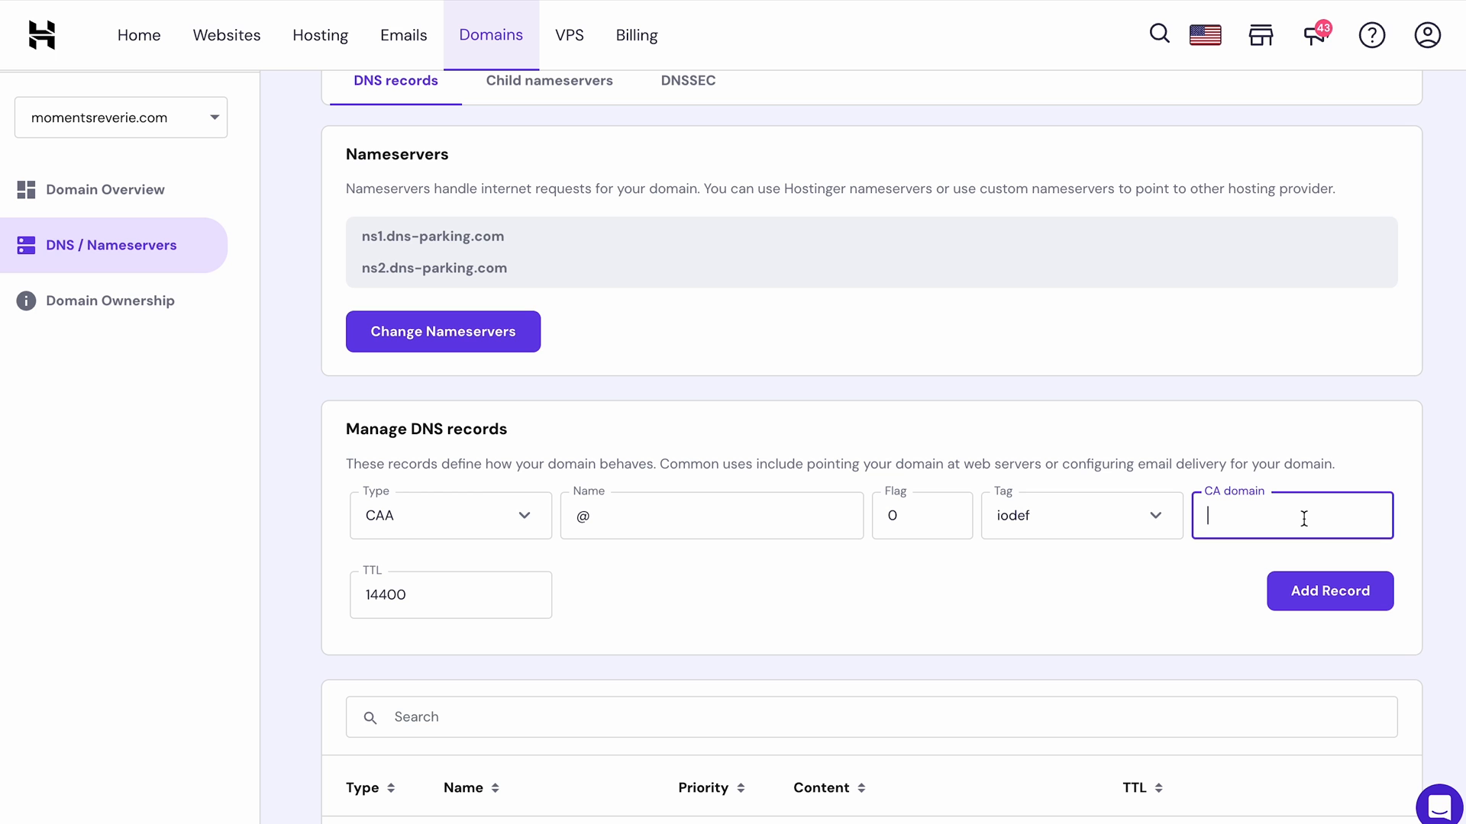
Reset momentsreverie.com's DNS records to defaults and confirm the reset
scroll("down", 3)
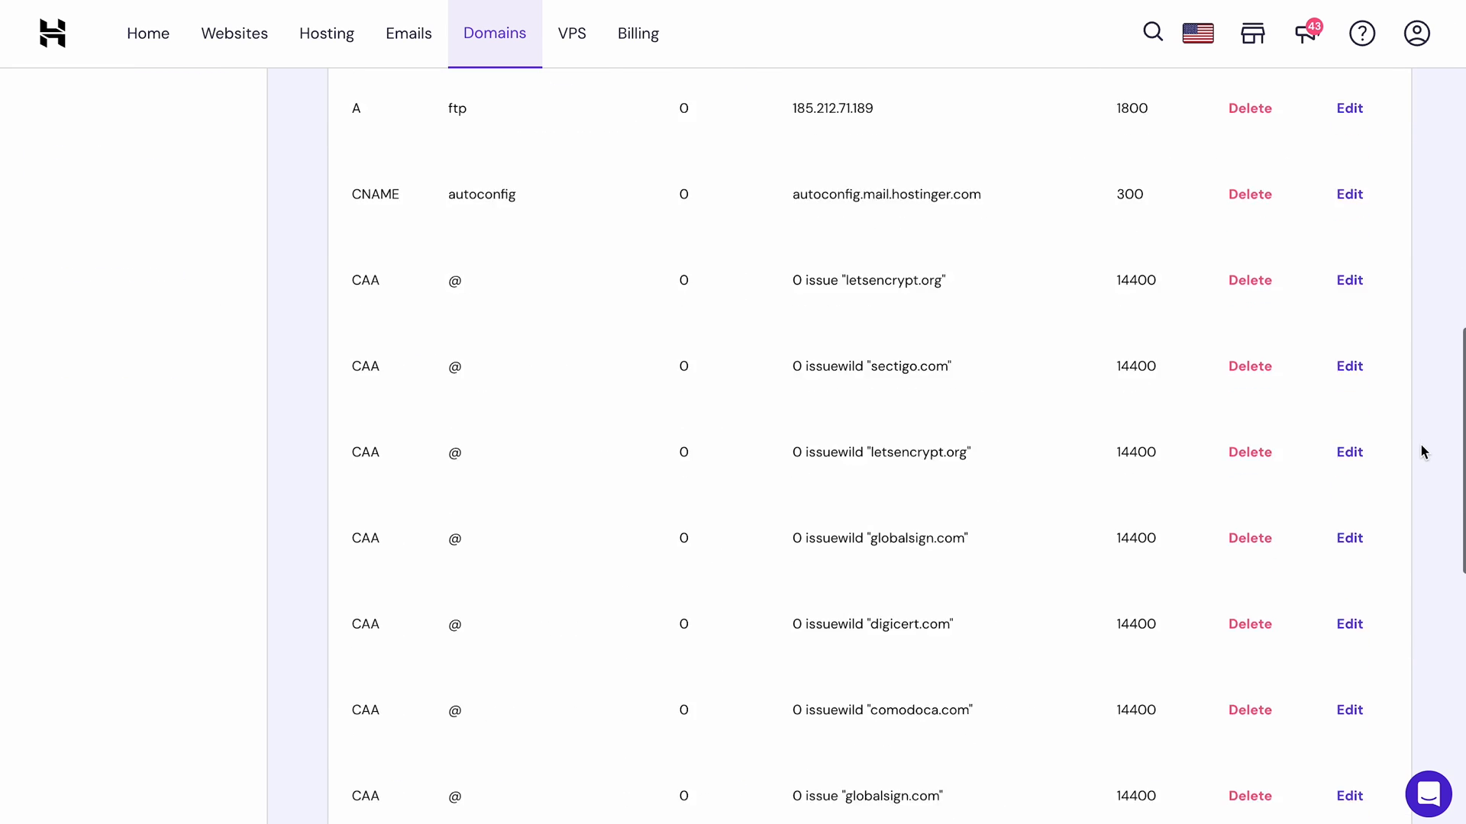
scroll("down", 3)
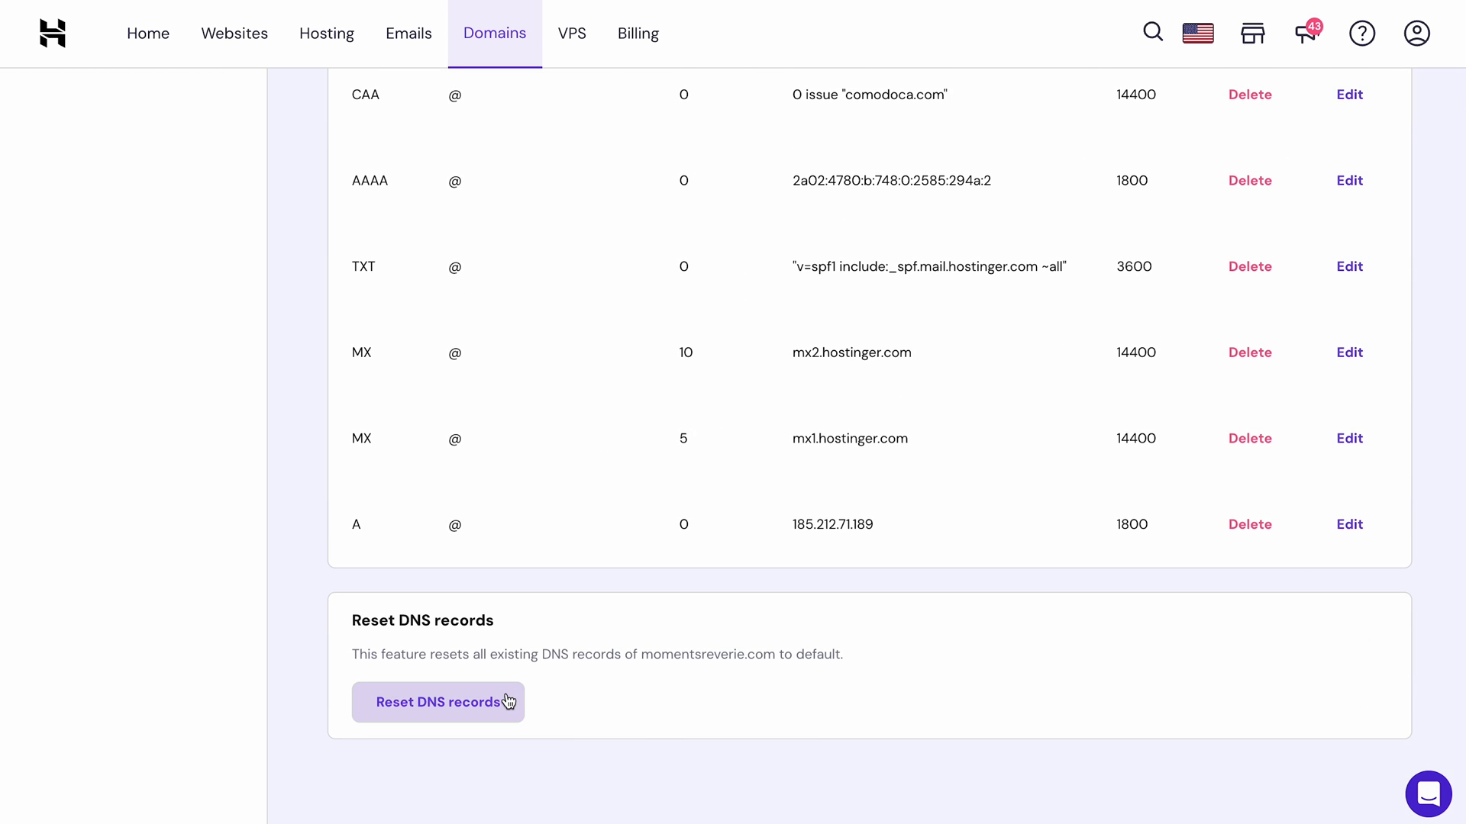
left_click(437, 703)
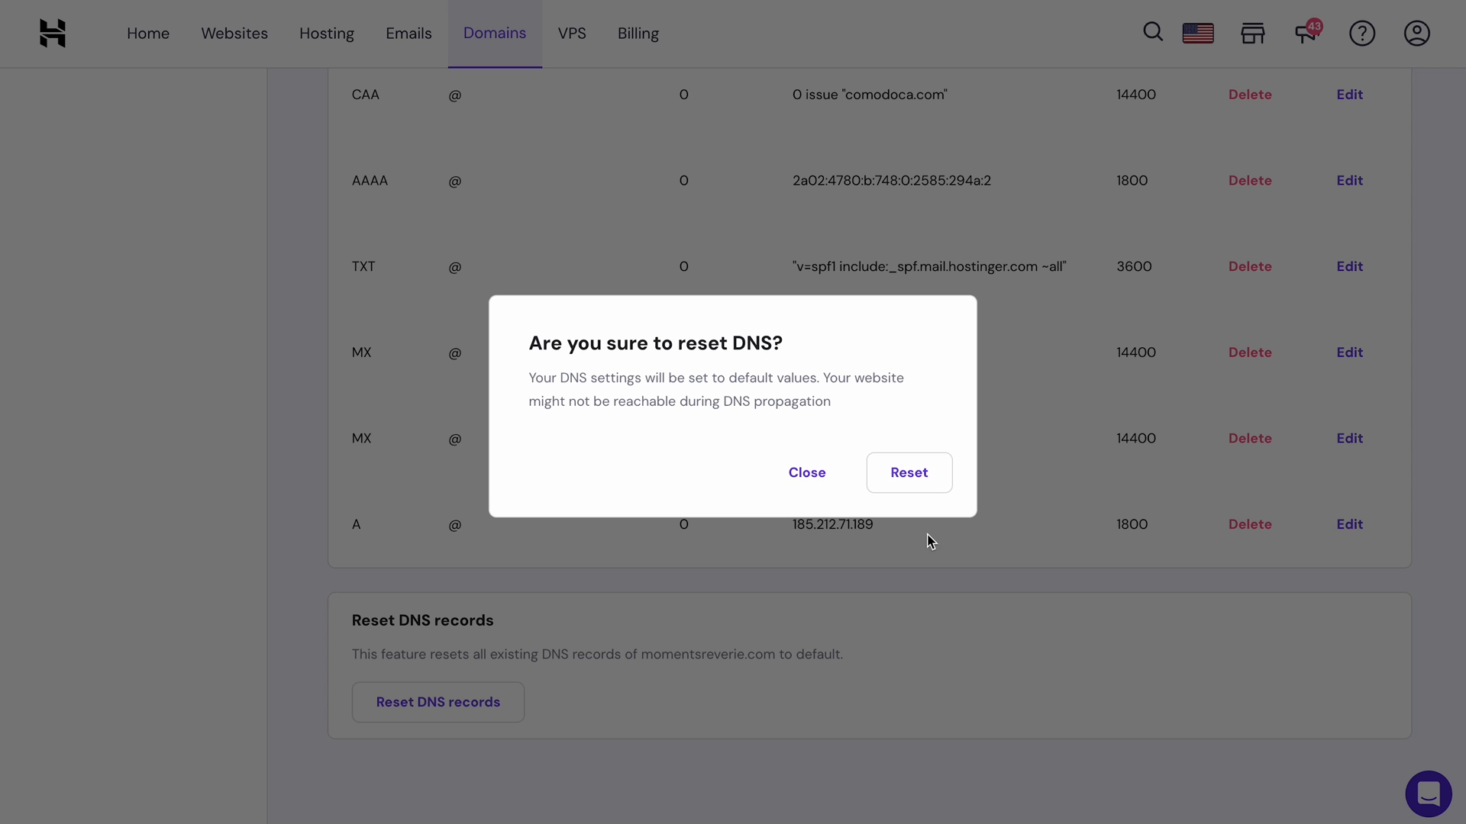
mouse_move(908, 472)
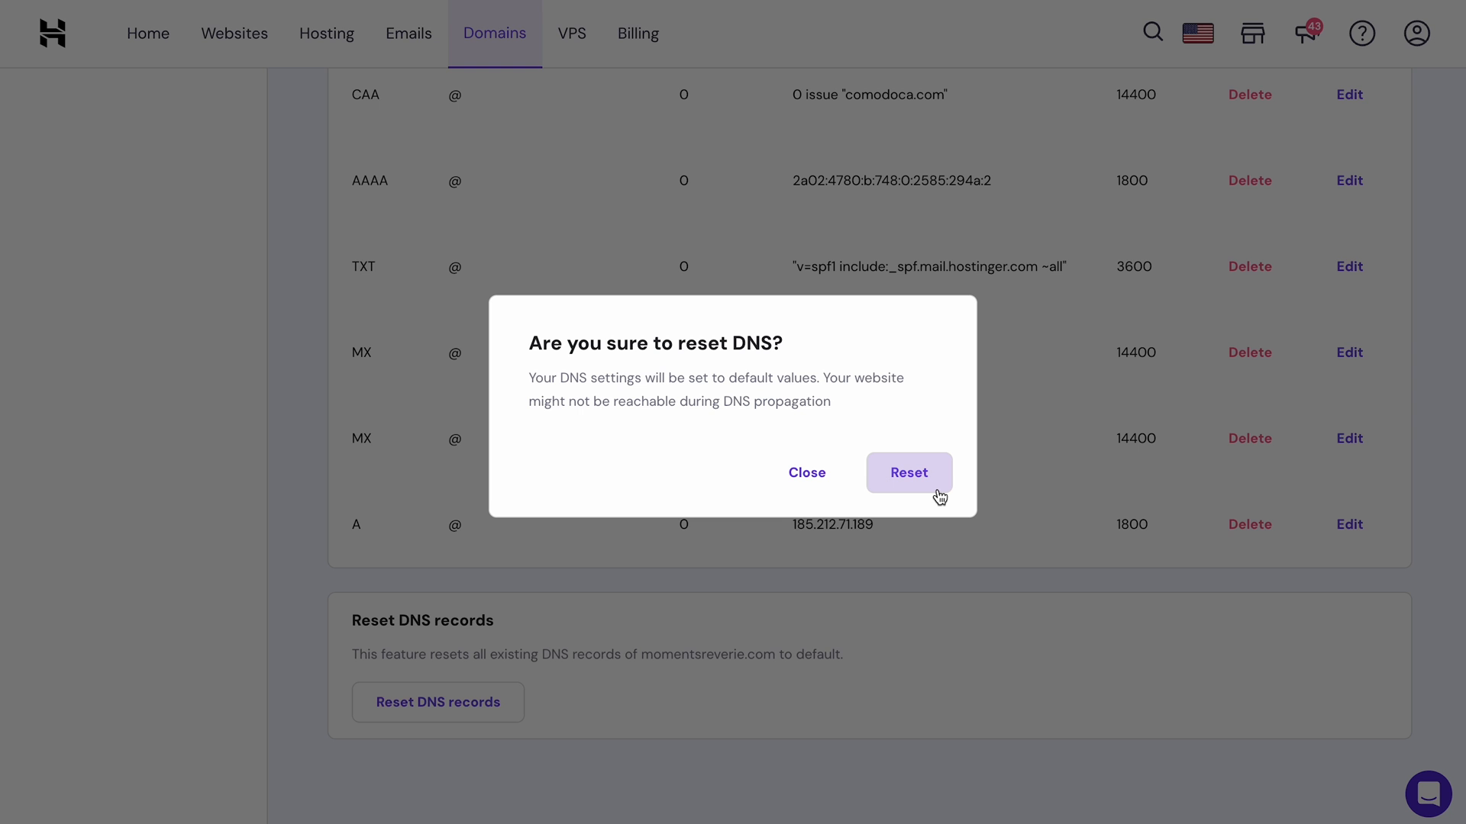
left_click(907, 471)
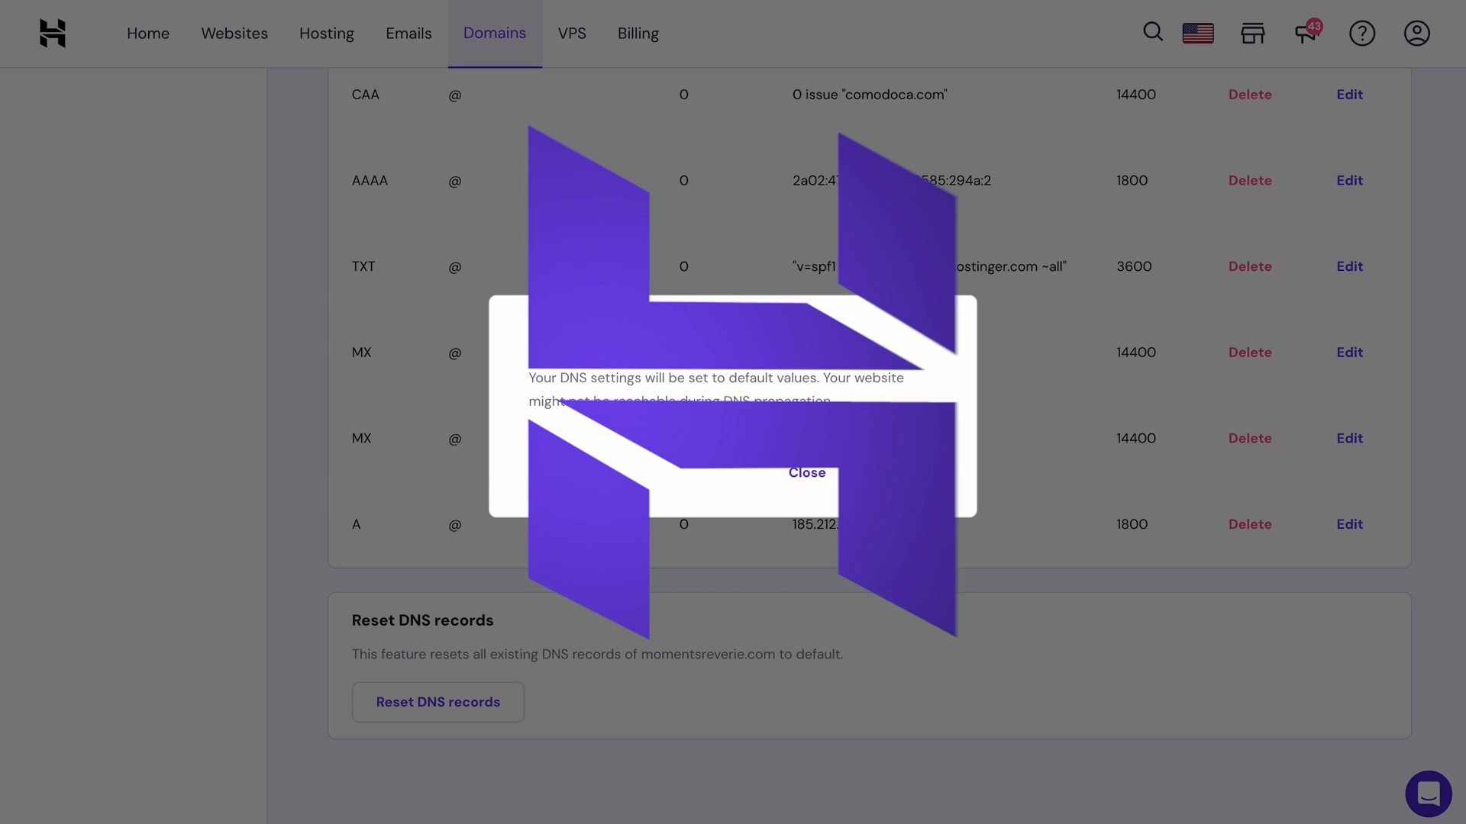